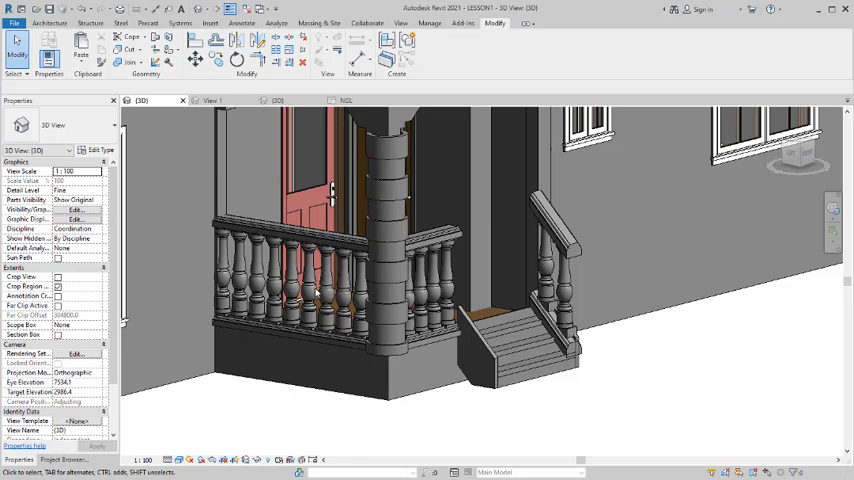
mouse_move(336, 284)
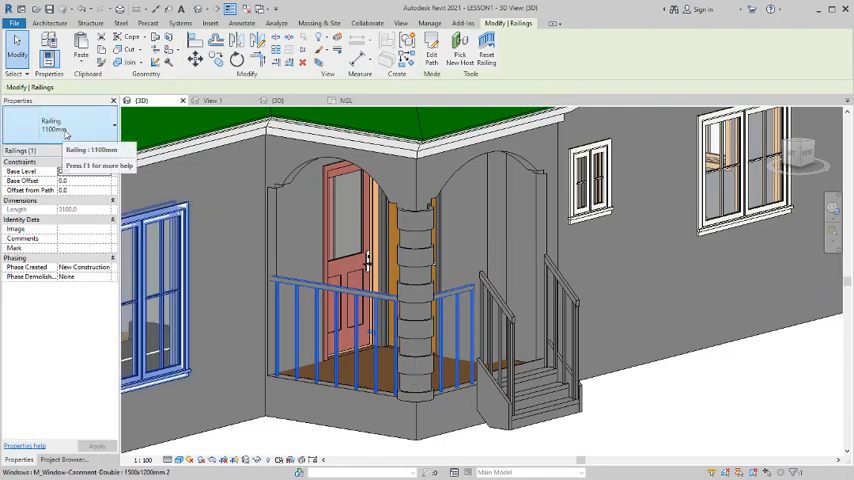
Step: Examine a stair railing in the ConcreteBaluster sample project, then clear the selection
left_click(110, 124)
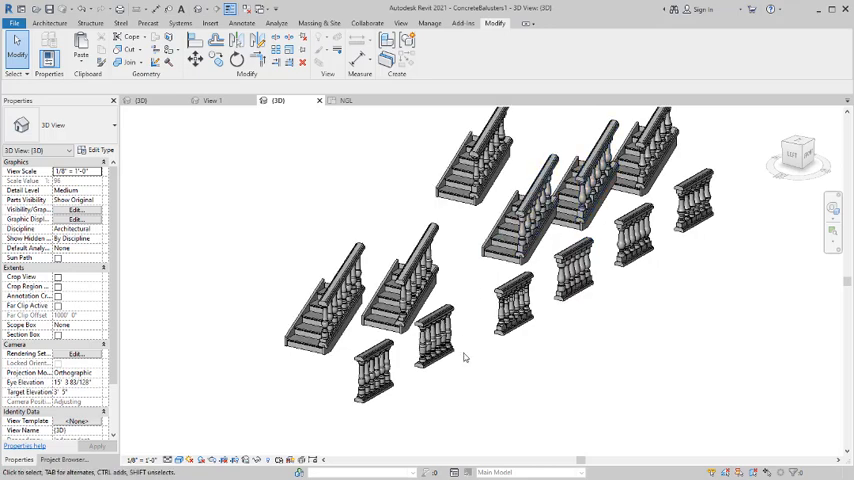
mouse_move(472, 284)
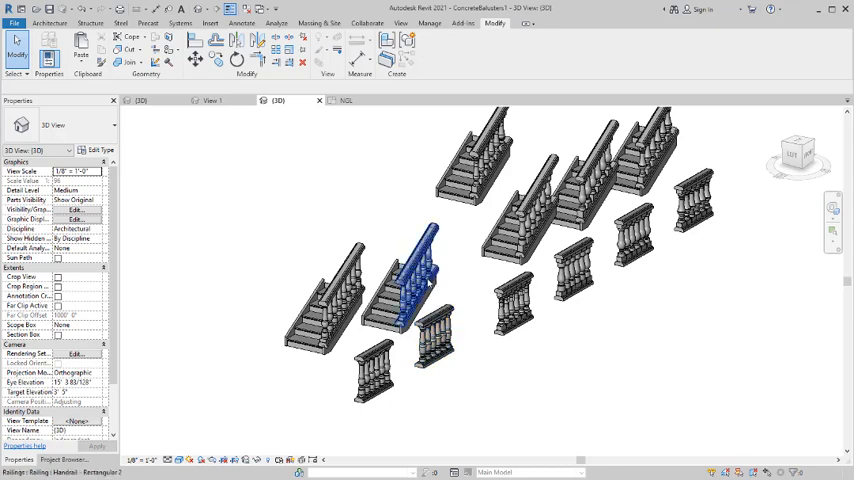
mouse_move(424, 284)
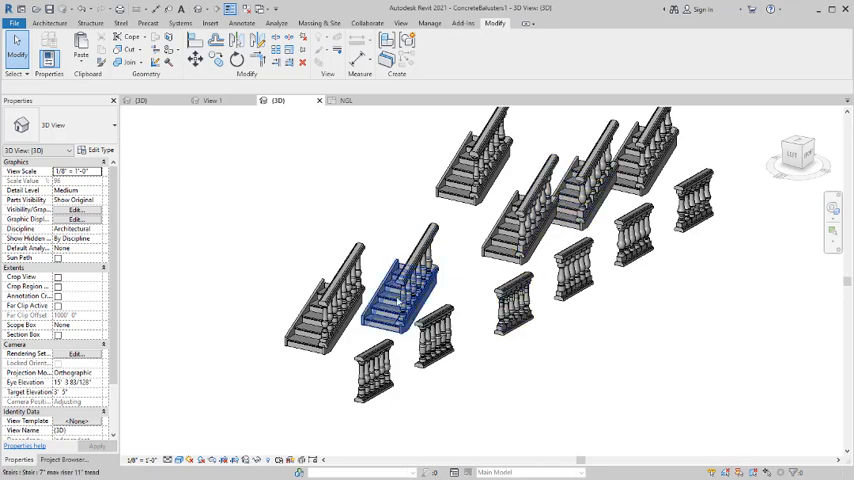
mouse_move(392, 304)
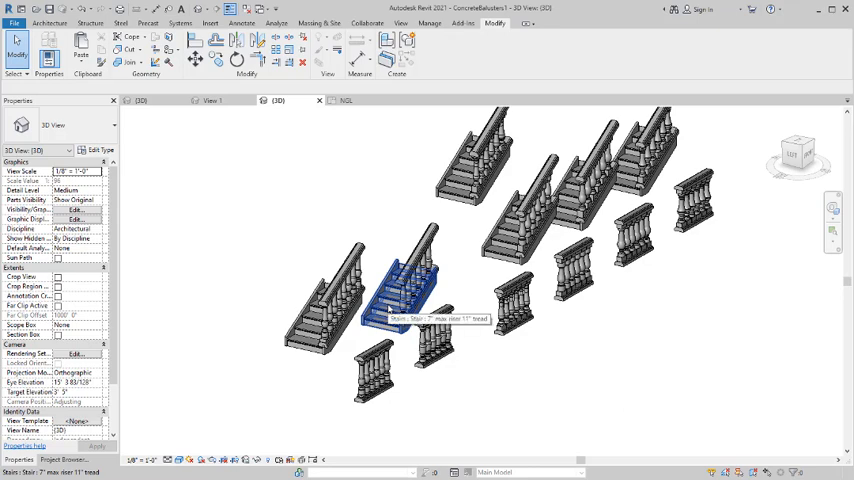
left_click(366, 278)
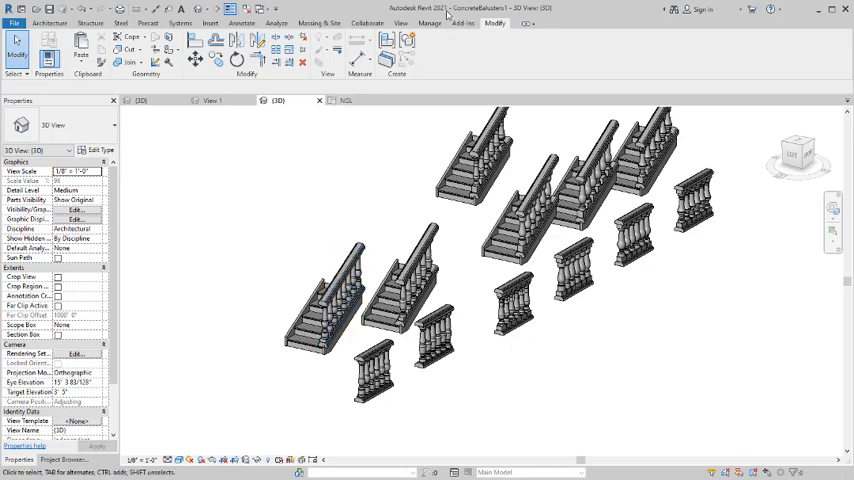
mouse_move(464, 38)
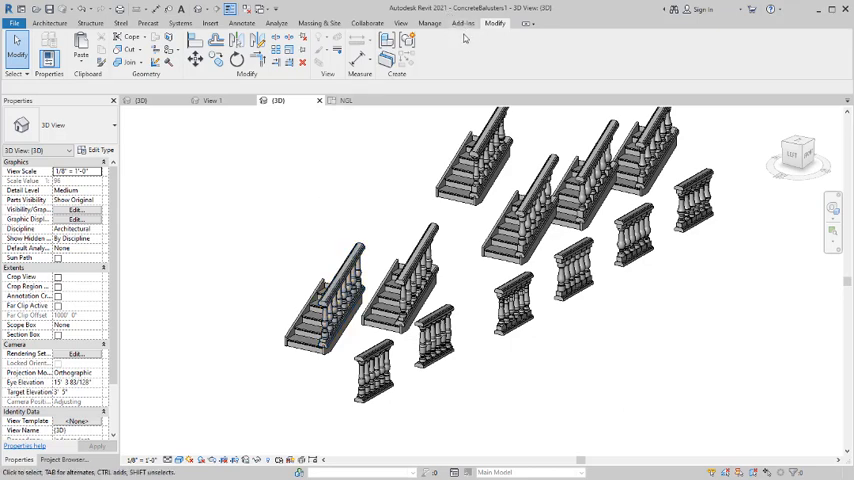
mouse_move(468, 38)
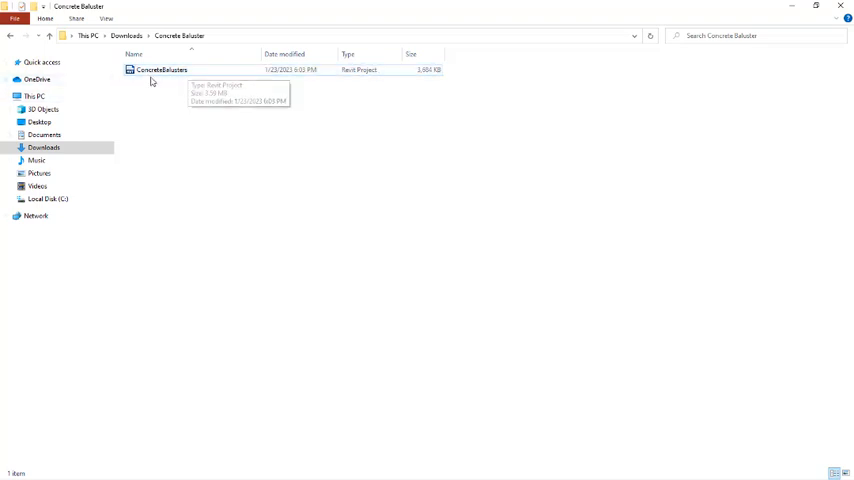
Step: Open the ConcreteBaluster Revit project file from the Downloads folder
left_click(162, 68)
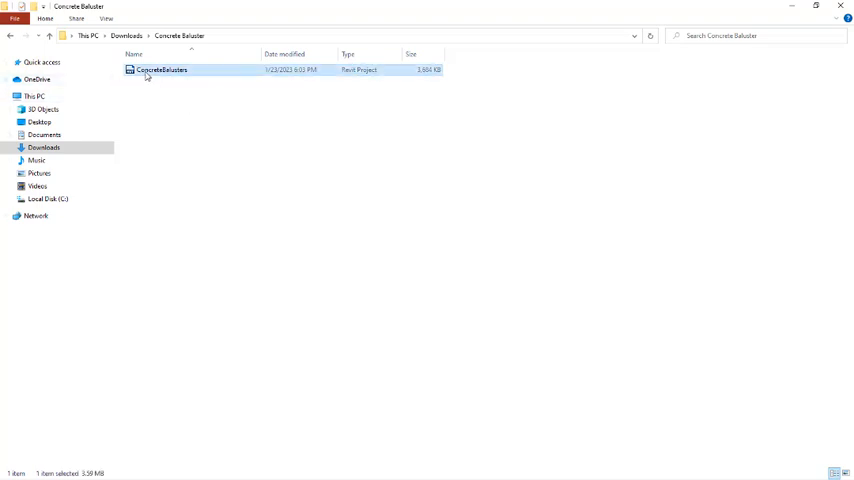
double_click(164, 68)
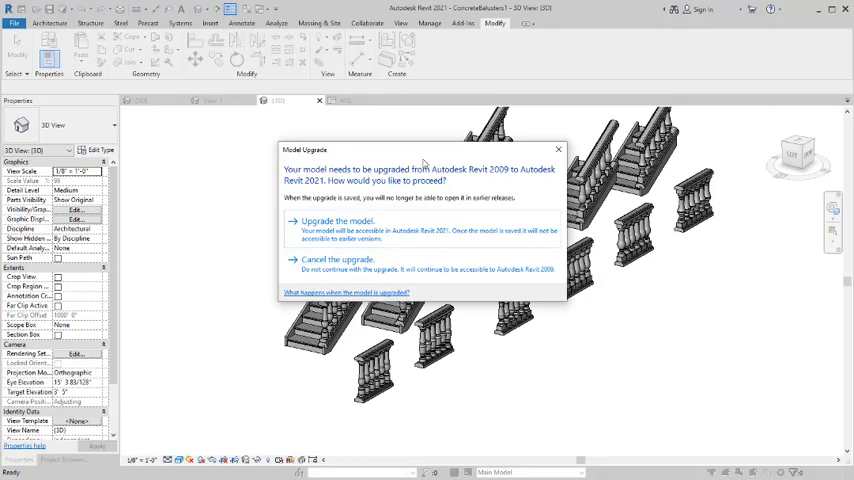
mouse_move(444, 150)
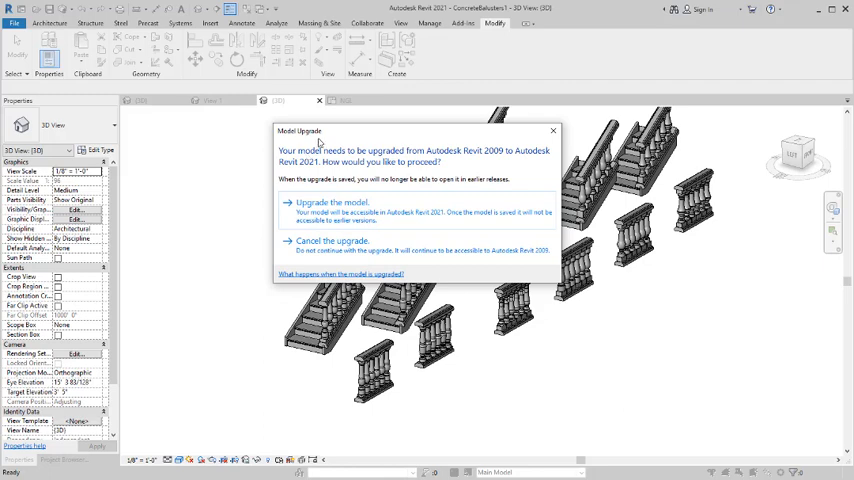
mouse_move(380, 208)
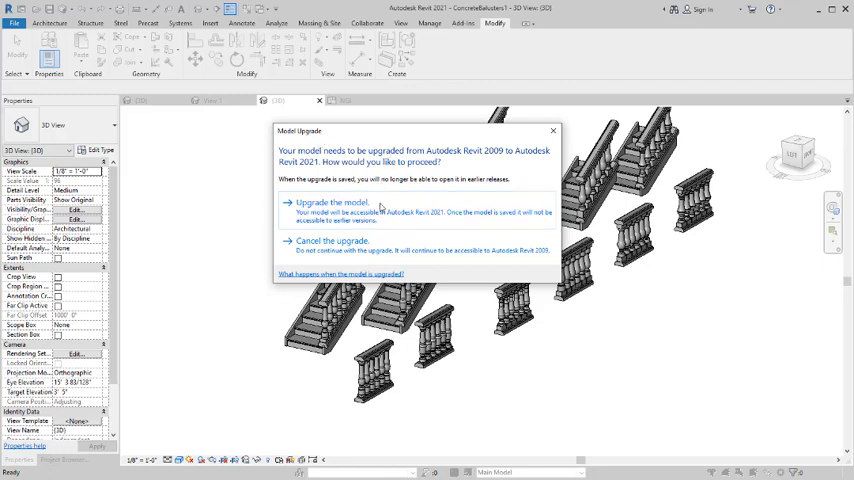
mouse_move(448, 192)
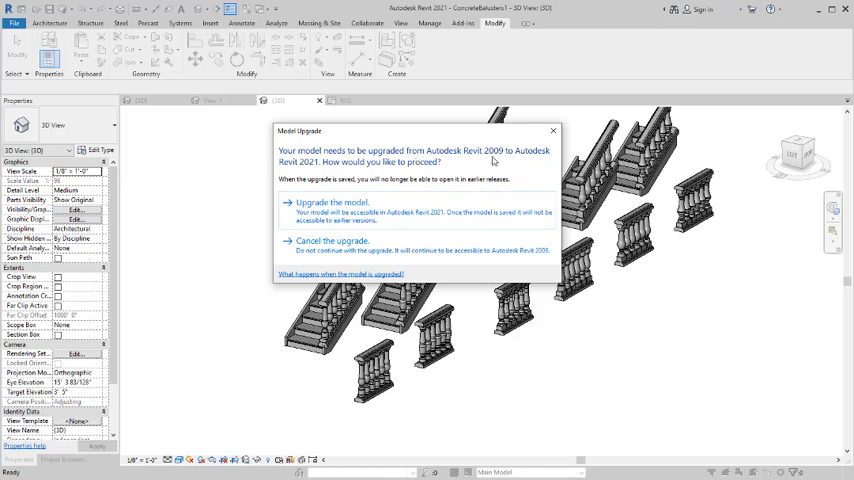
mouse_move(494, 160)
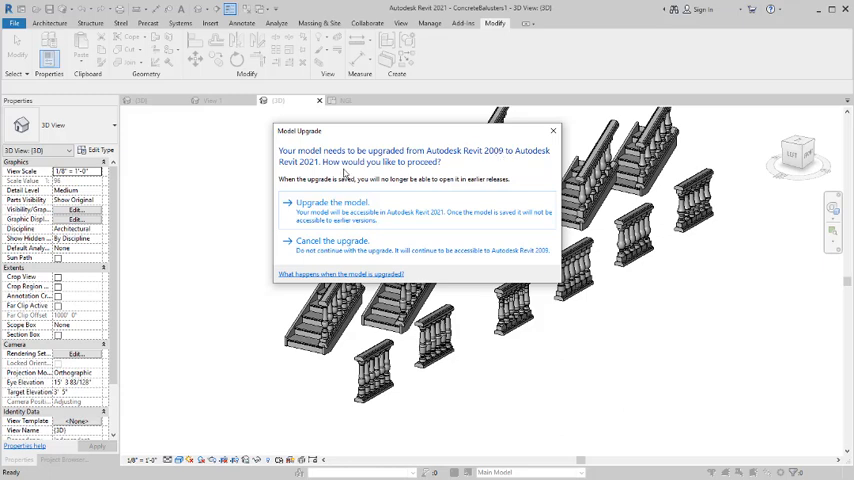
mouse_move(344, 172)
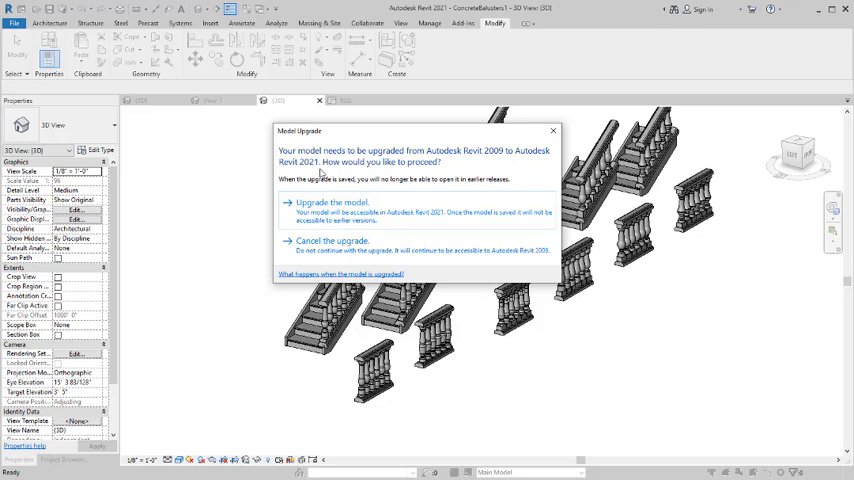
mouse_move(320, 210)
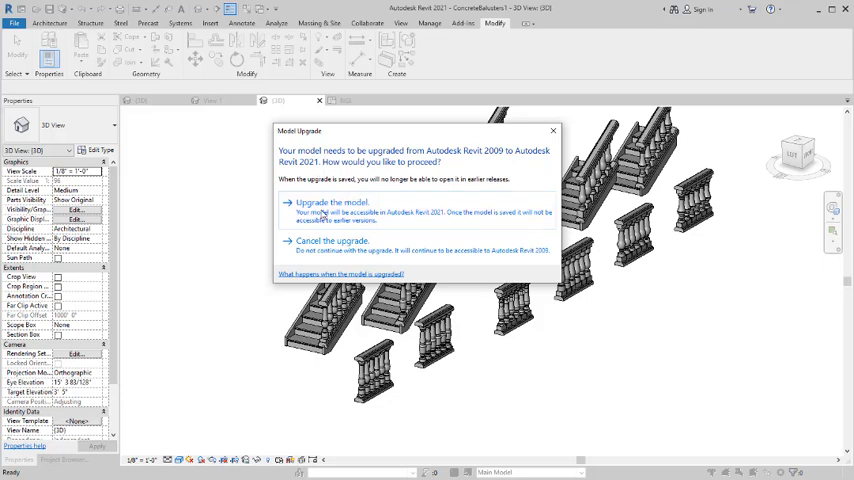
Step: Upgrade the ConcreteBaluster model from the 2009 format to the current version
left_click(332, 202)
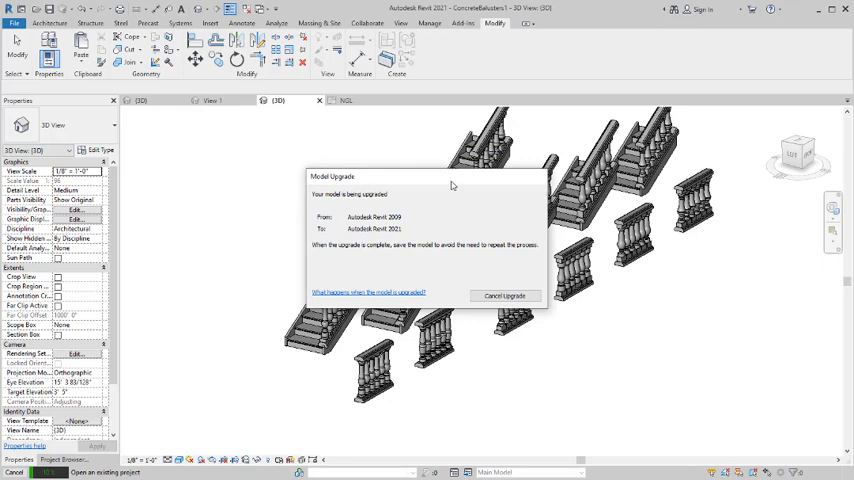
mouse_move(406, 234)
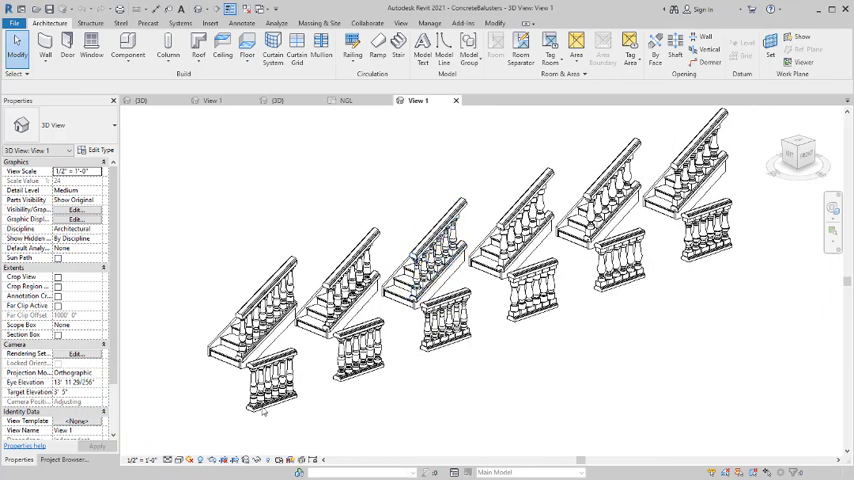
Step: Inspect a baluster stair railing, then return to the house project with its thin porch railings
left_click(180, 460)
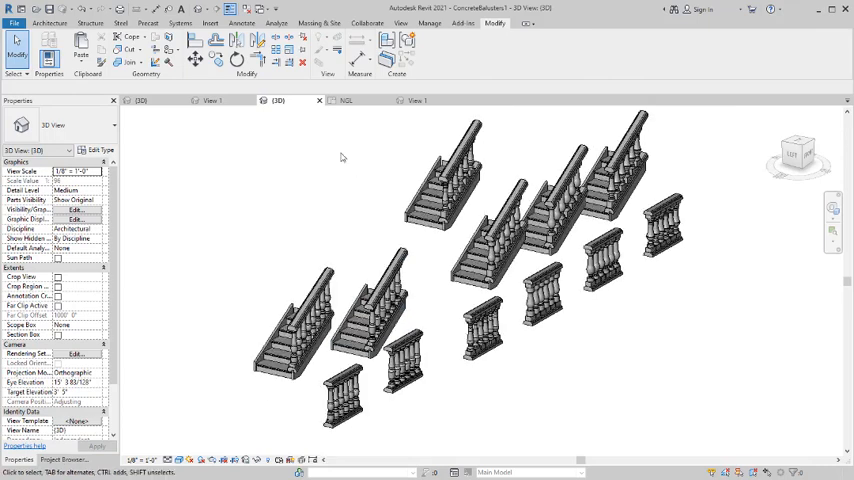
left_click(490, 250)
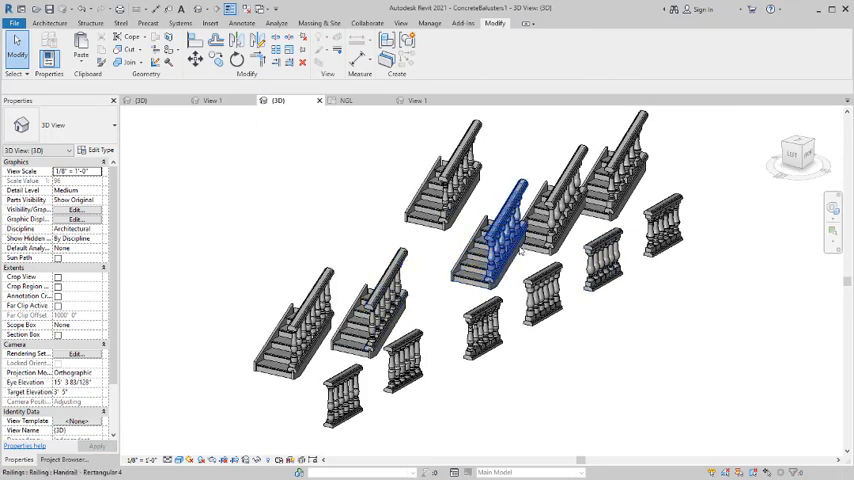
left_click(412, 116)
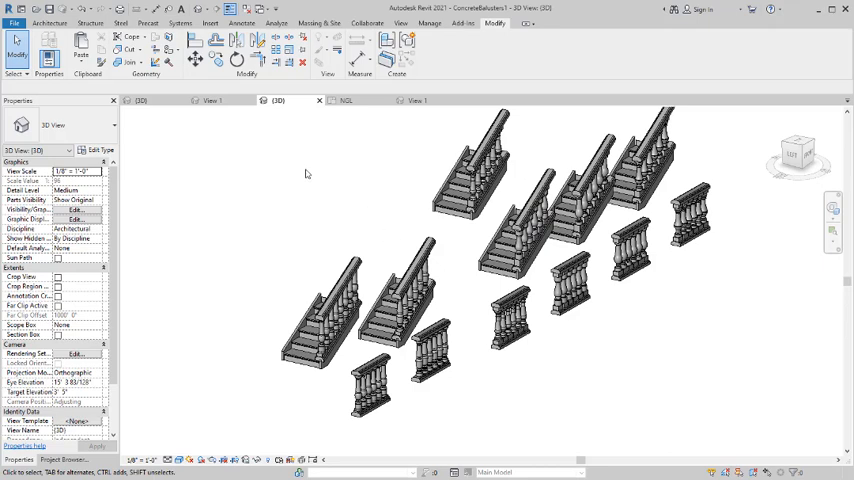
left_click(404, 284)
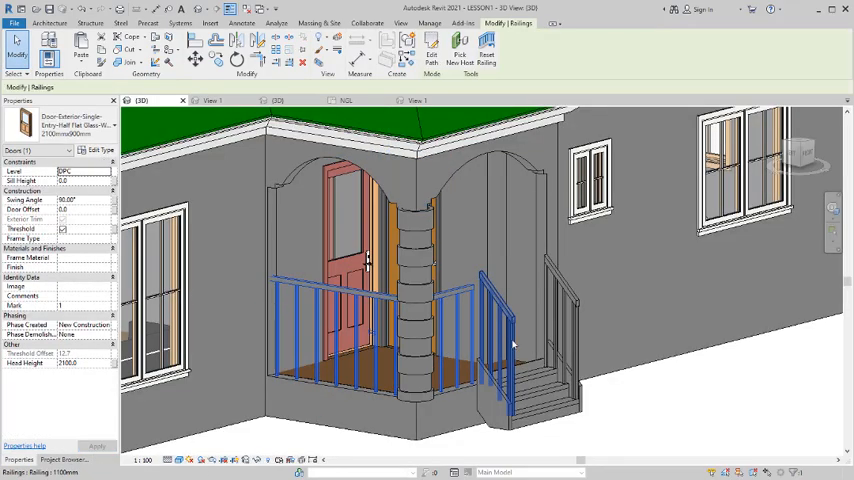
Step: Copy a concrete baluster railing panel from the sample into the house model beside the front steps
left_click(504, 320)
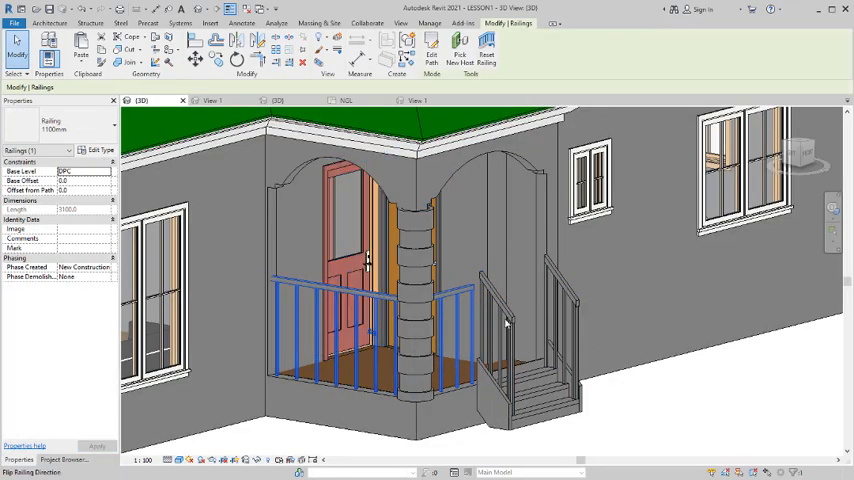
left_click(466, 340)
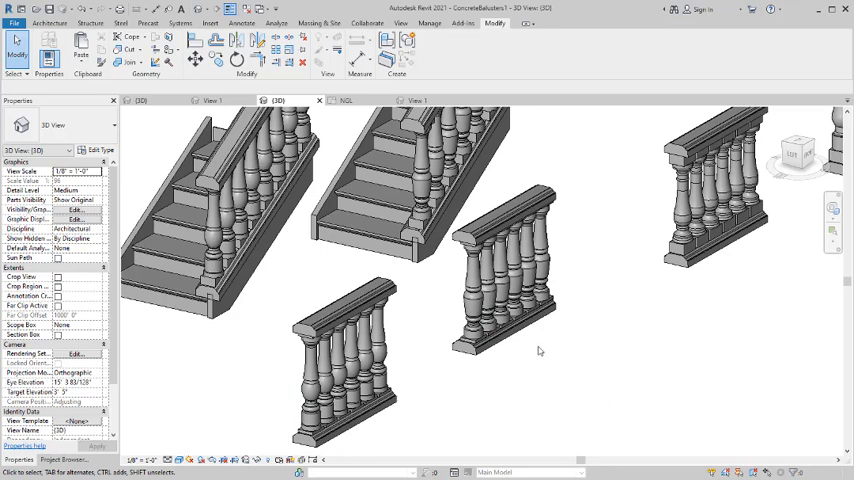
left_click(500, 280)
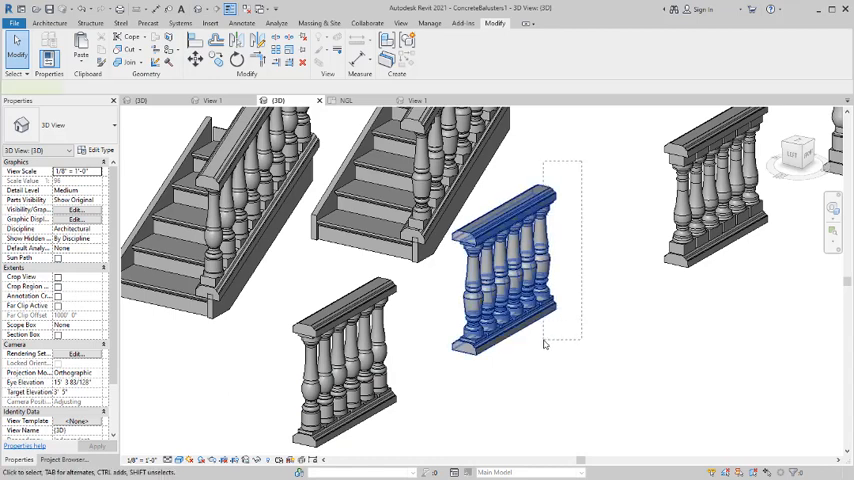
left_click(504, 260)
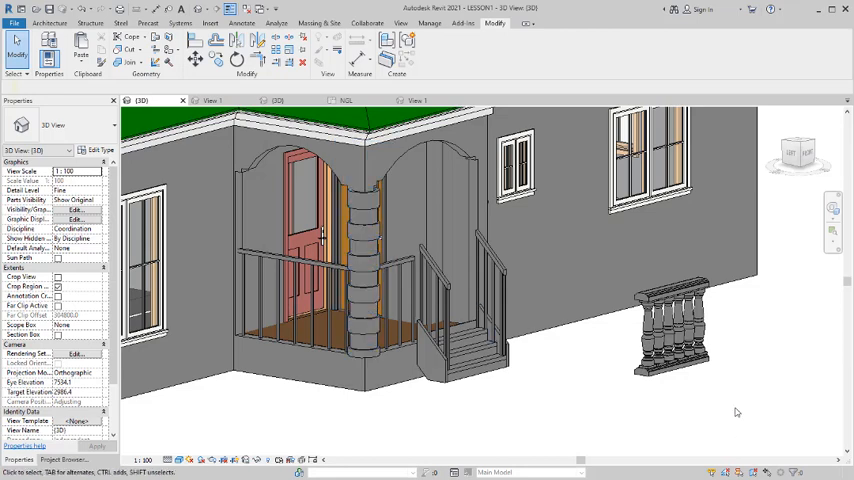
mouse_move(588, 336)
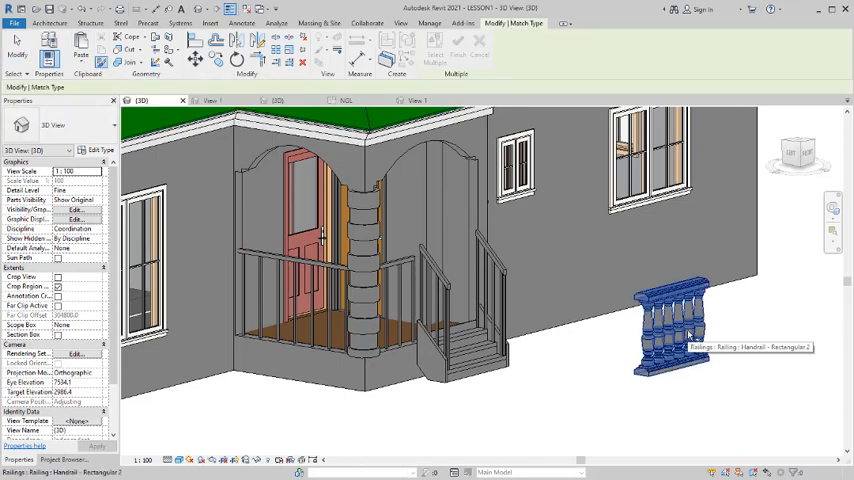
Step: Match the porch railings and stair rail to the pasted concrete baluster panel's type
left_click(676, 336)
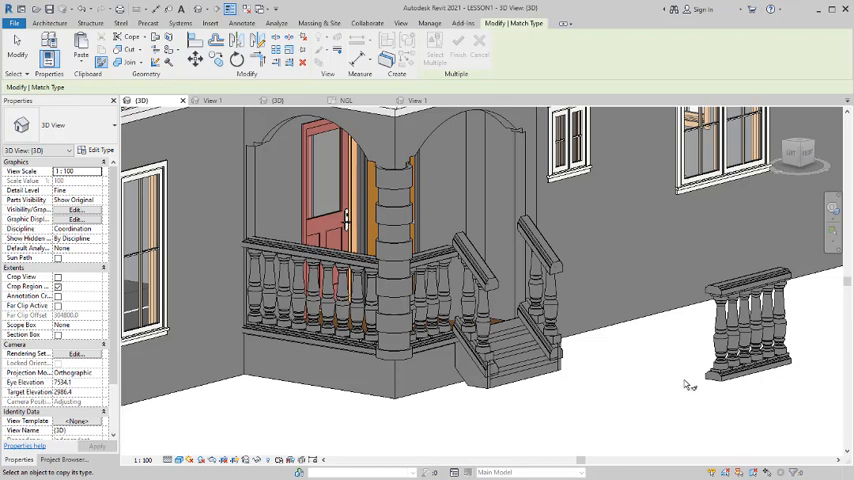
mouse_move(610, 384)
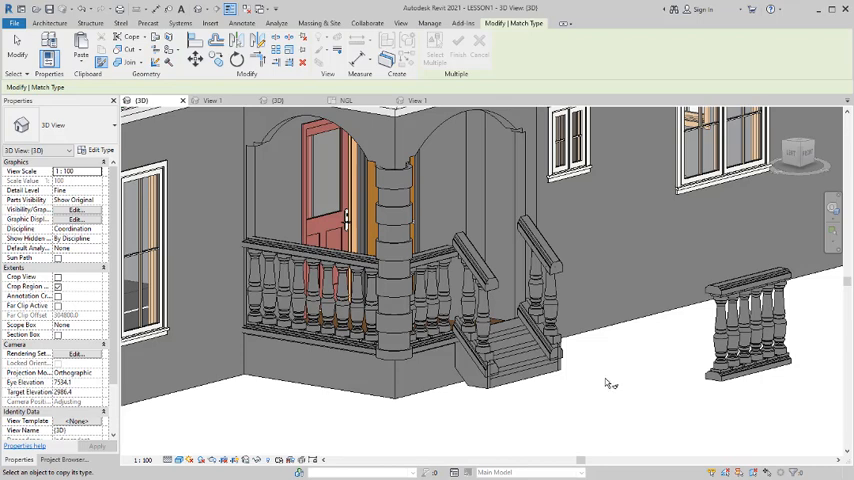